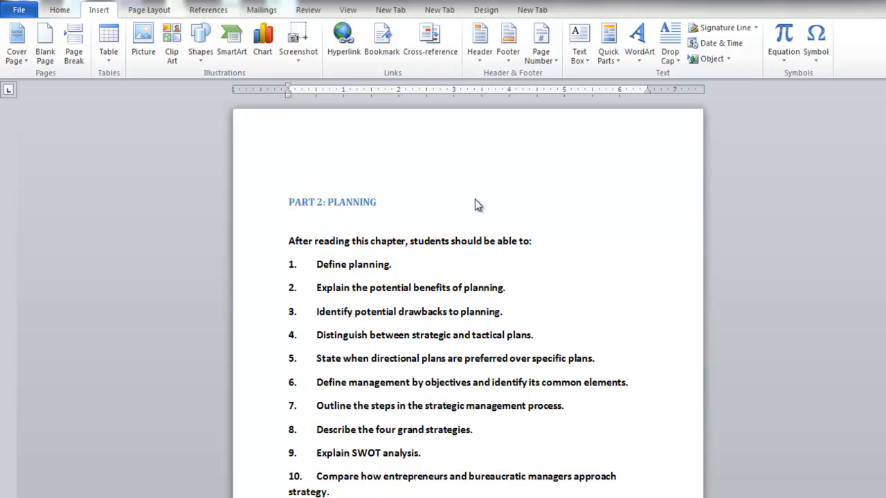
mouse_move(405, 73)
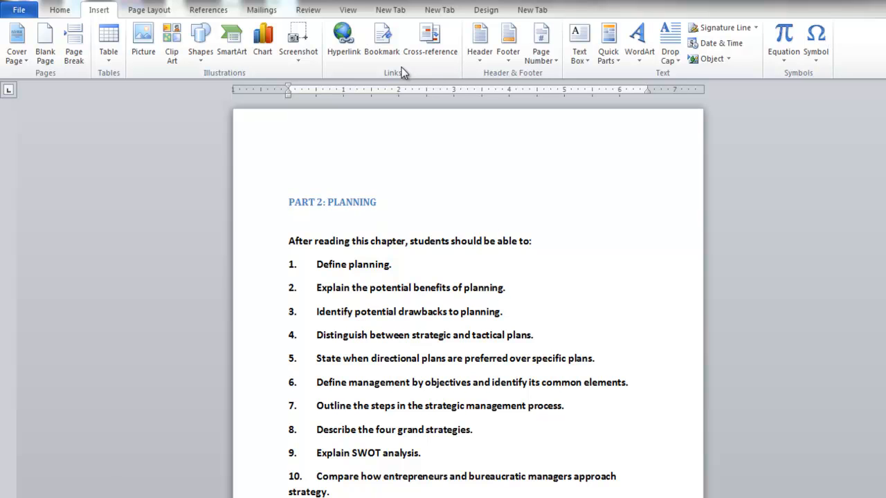
mouse_move(149, 17)
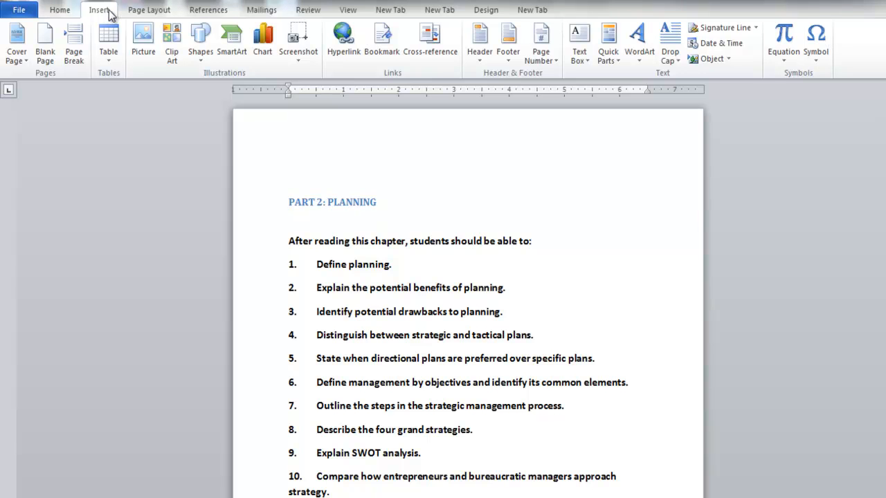
Step: Browse the built-in Footer gallery from the Insert tab down to its last designs
left_click(509, 38)
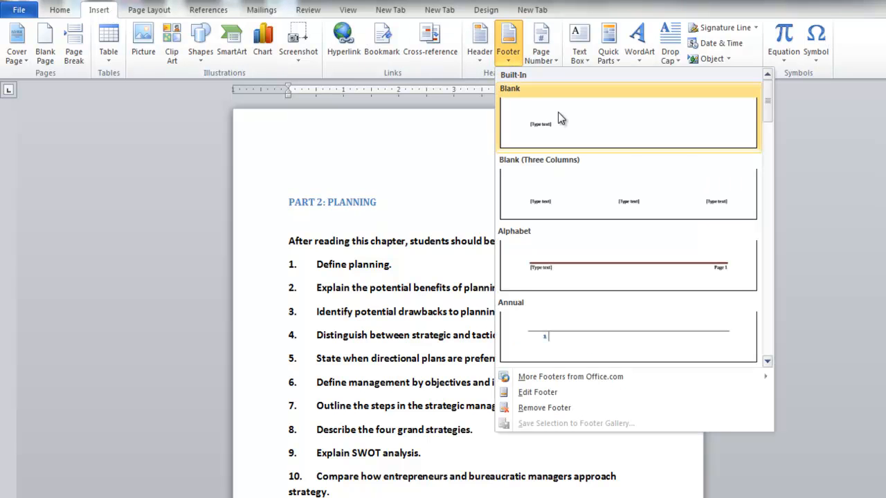
scroll("down", 3)
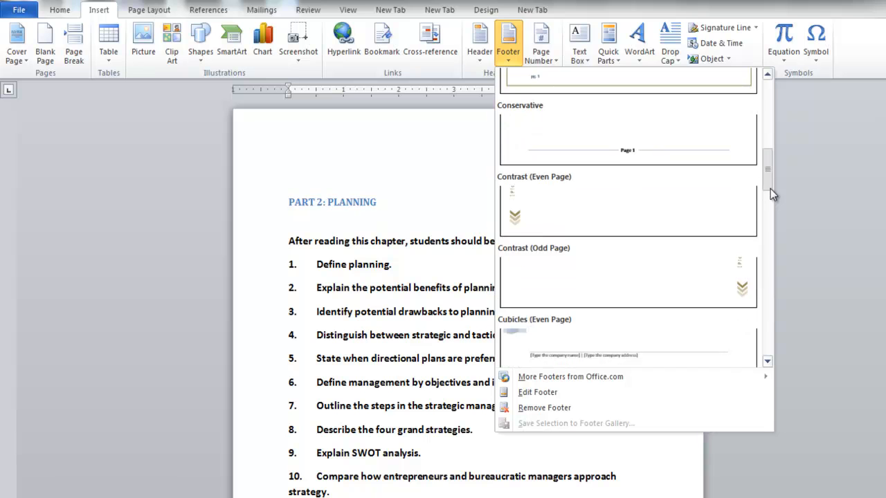
scroll("down", 3)
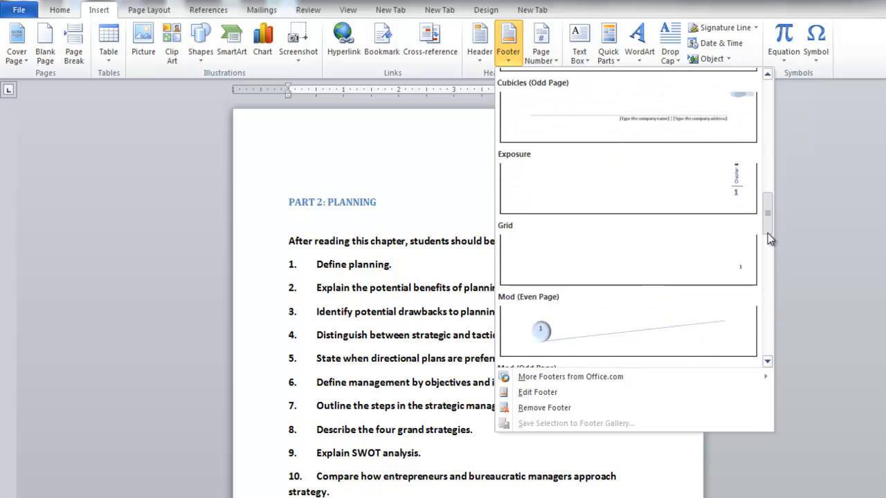
scroll("down", 3)
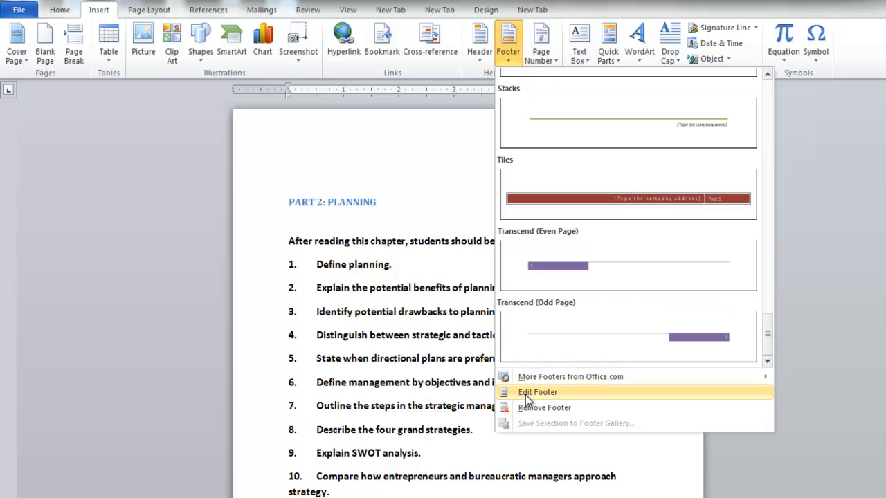
Step: Edit the footer and type 'Principles of Management' into it
left_click(537, 393)
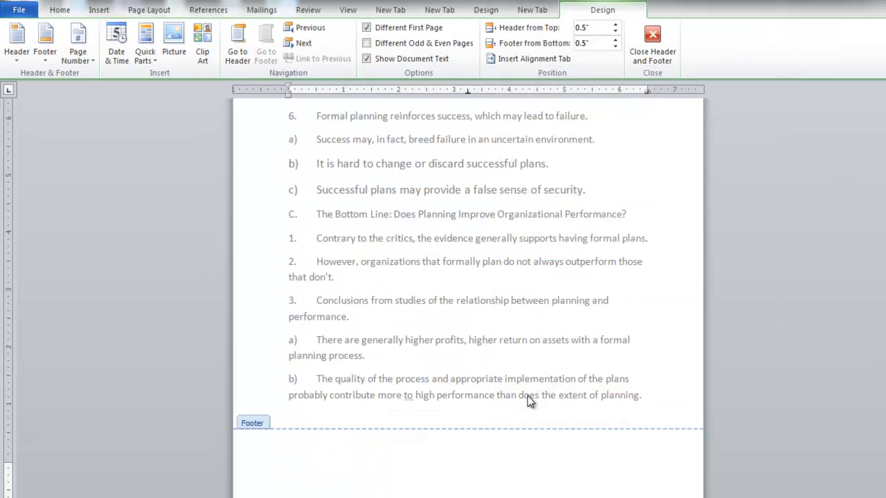
type("Print")
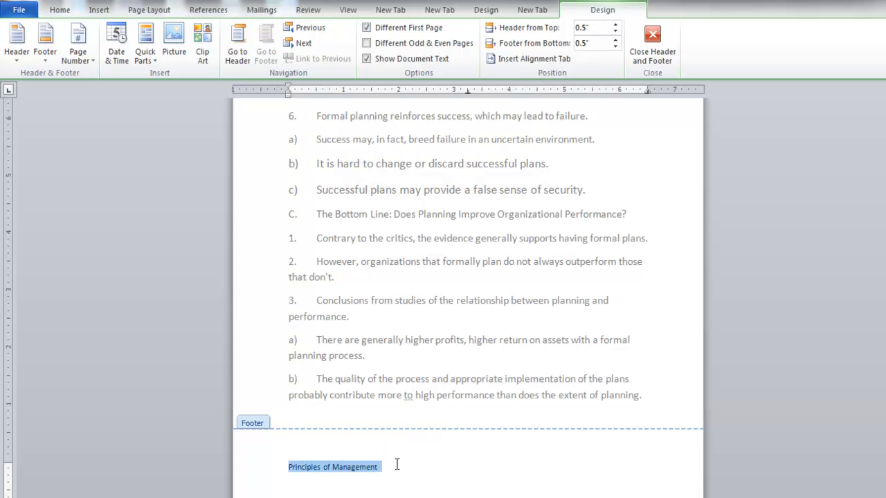
Step: Apply Bold and Center to the 'Principles of Management' footer text from the Home tab
left_click(59, 10)
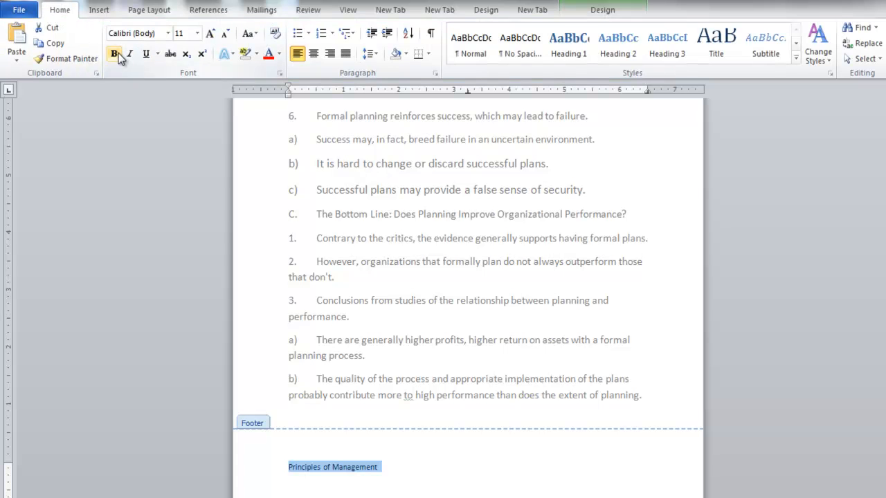
left_click(114, 54)
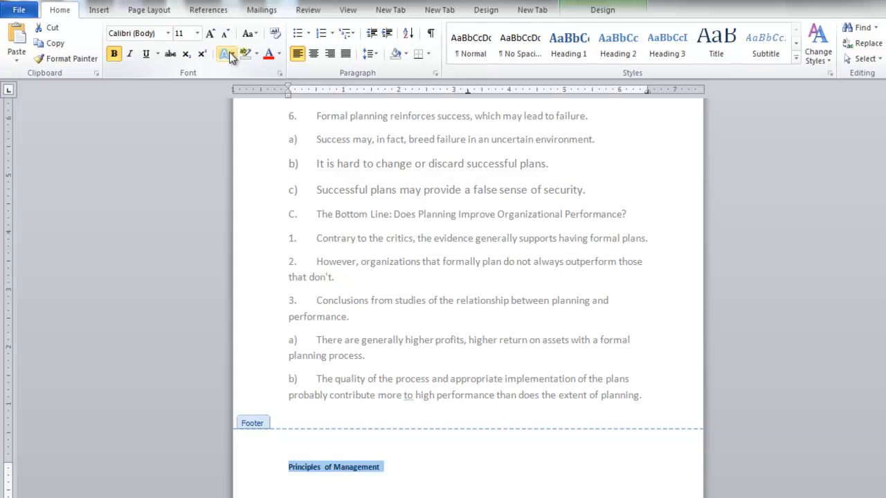
mouse_move(313, 54)
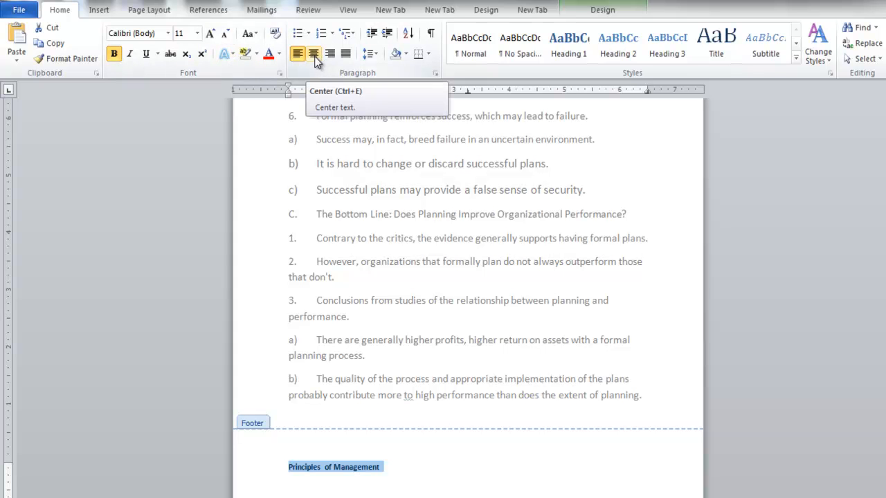
left_click(313, 54)
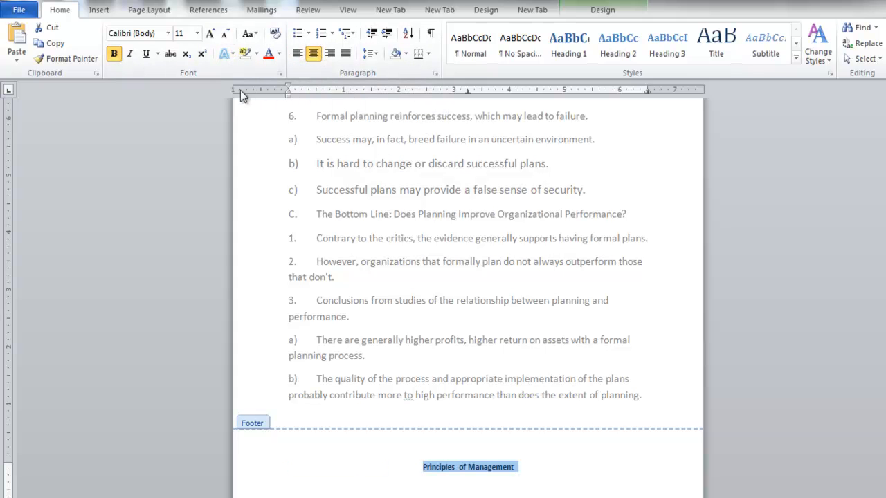
mouse_move(141, 75)
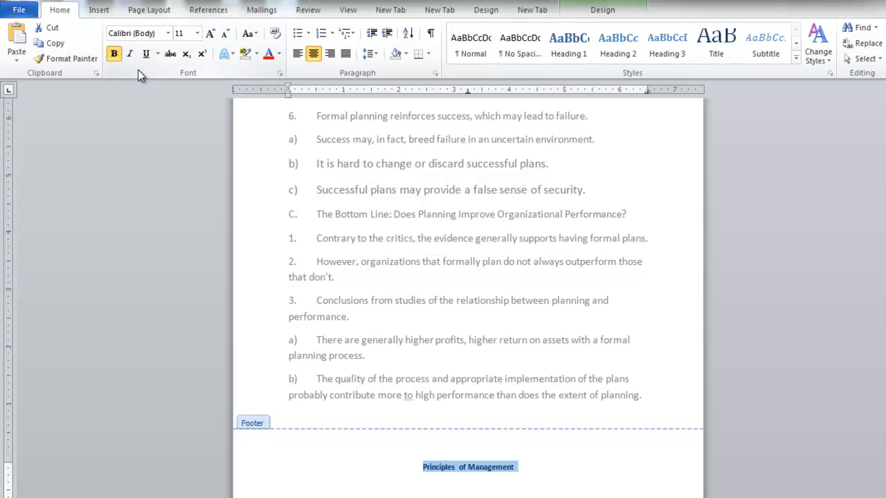
mouse_move(592, 407)
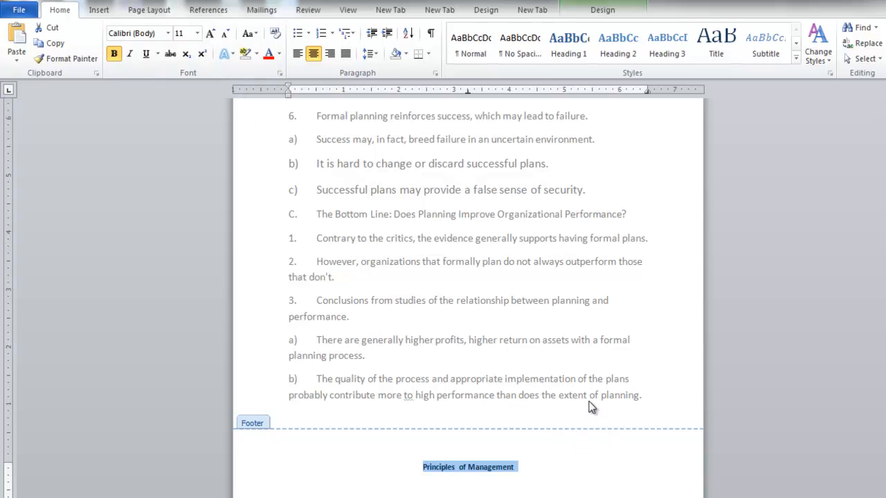
scroll("down", 3)
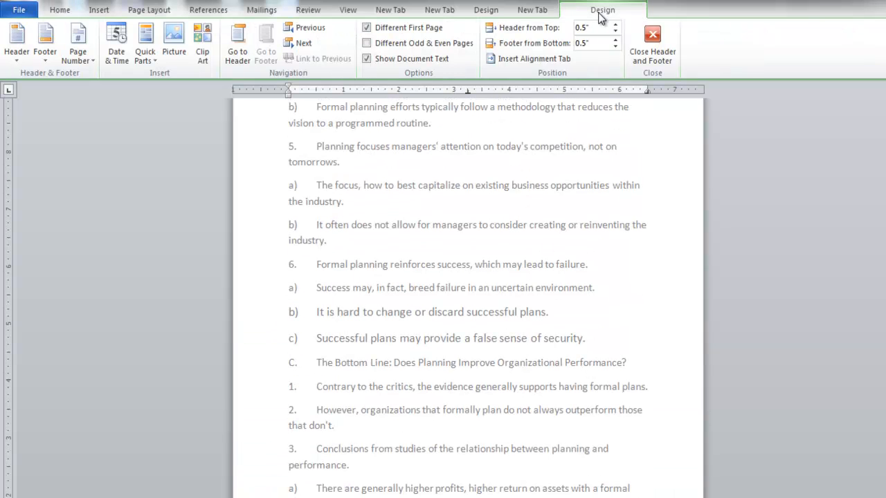
mouse_move(617, 18)
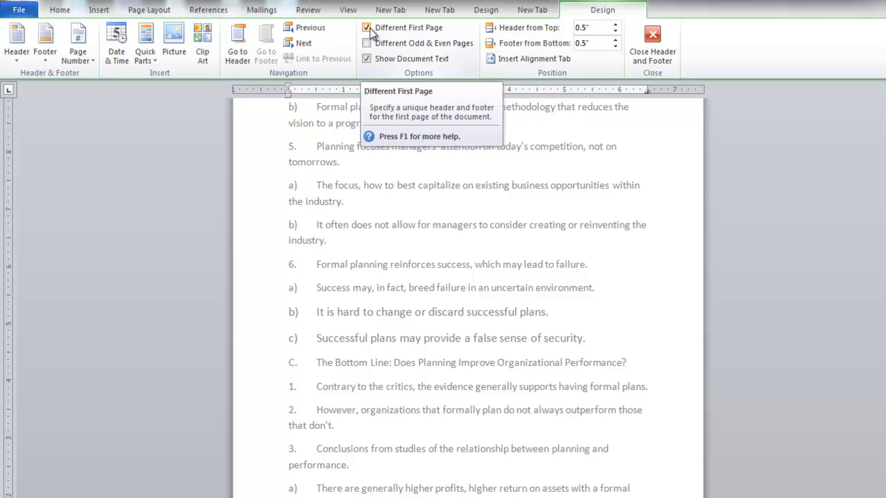
Step: Uncheck Different First Page so the first page uses the same footer
scroll("down", 3)
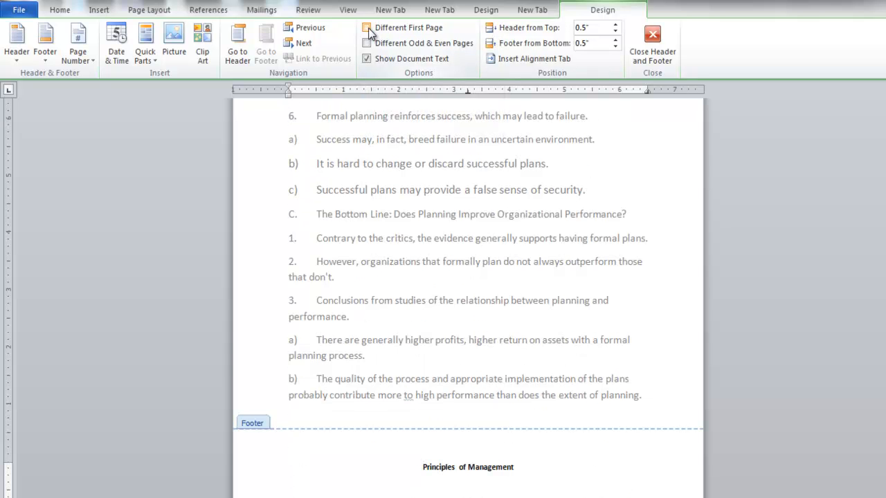
left_click(367, 27)
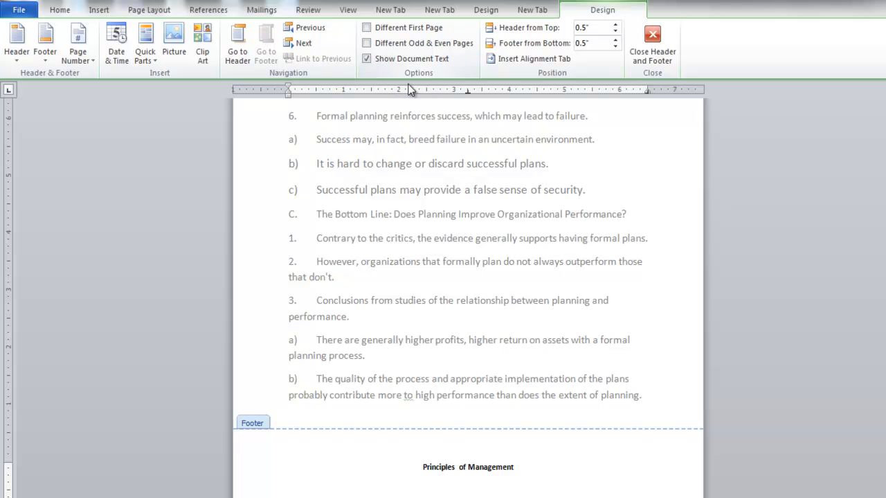
mouse_move(548, 35)
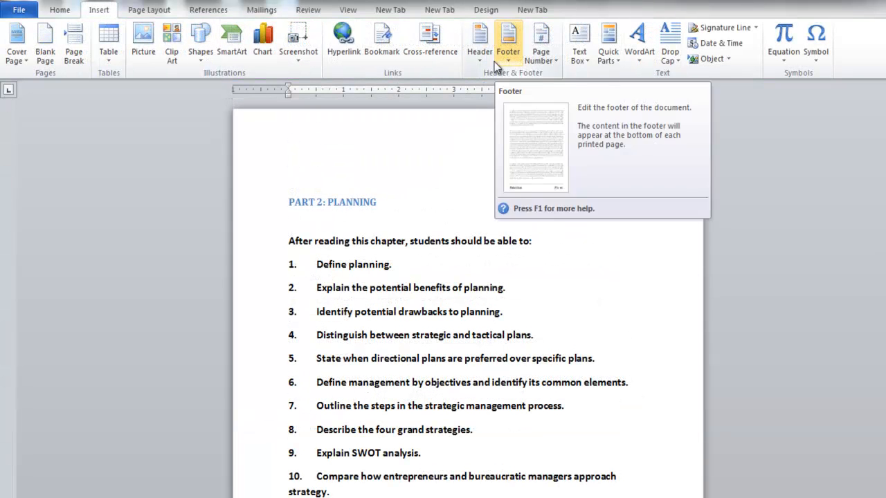
Step: Open the Header gallery and choose Edit Header on the Planning chapter page
left_click(480, 41)
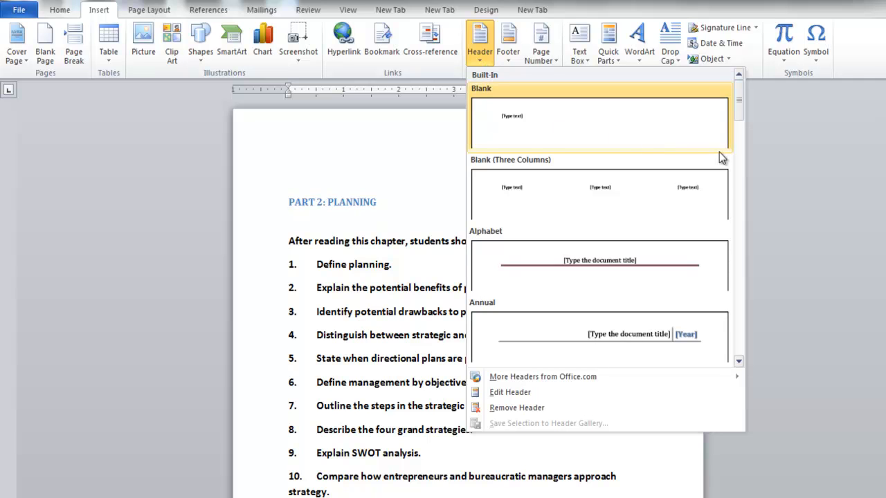
scroll("down", 3)
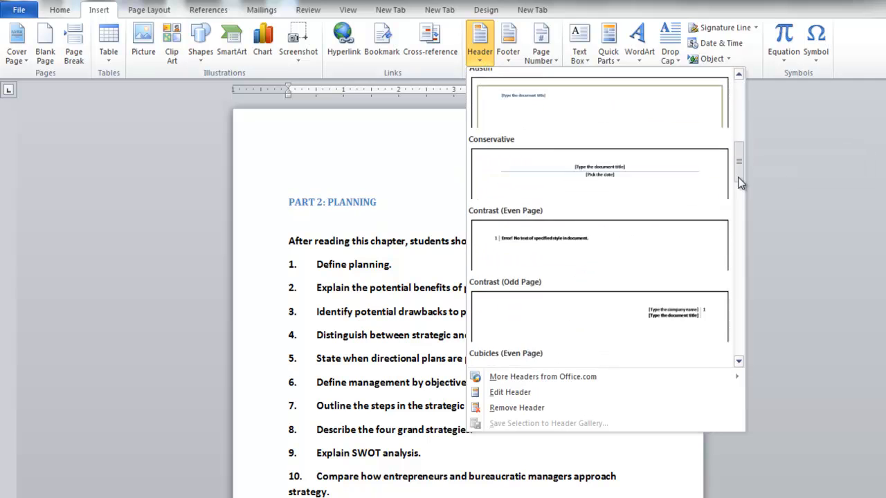
scroll("down", 3)
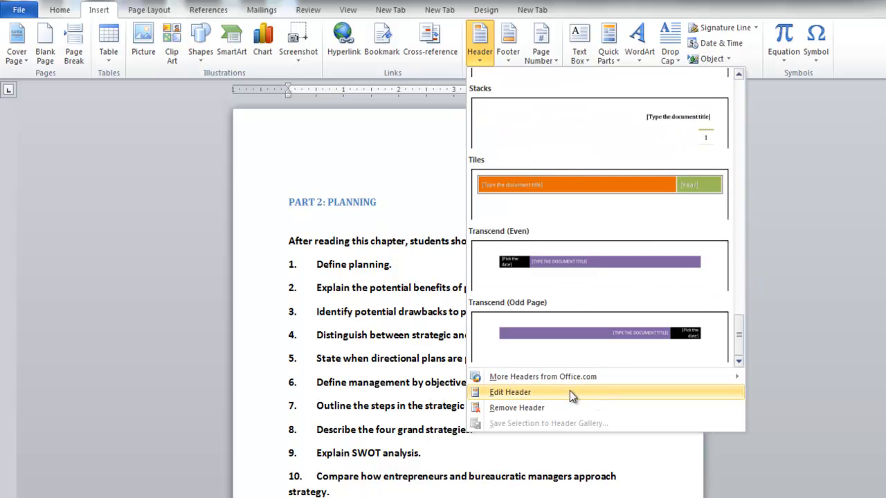
left_click(510, 392)
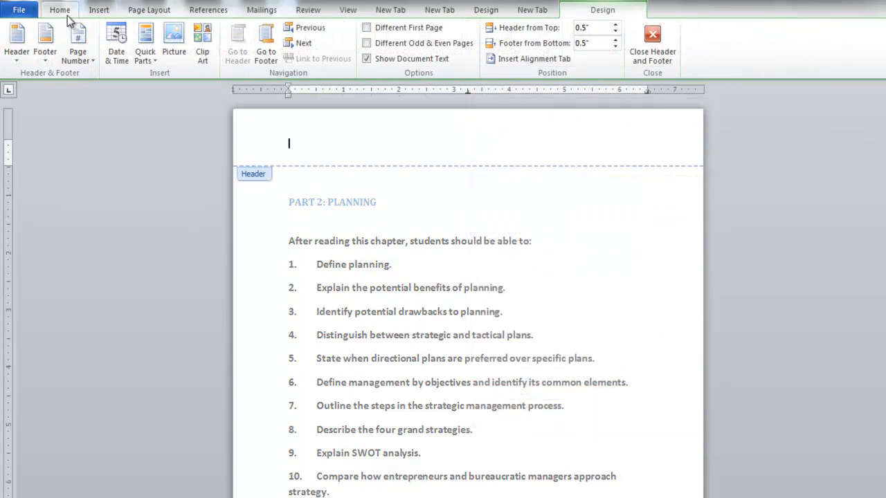
Step: Insert the 'CHAPTER # 3- FOUNDATIONS OF PLANING' title picture into the header
left_click(143, 42)
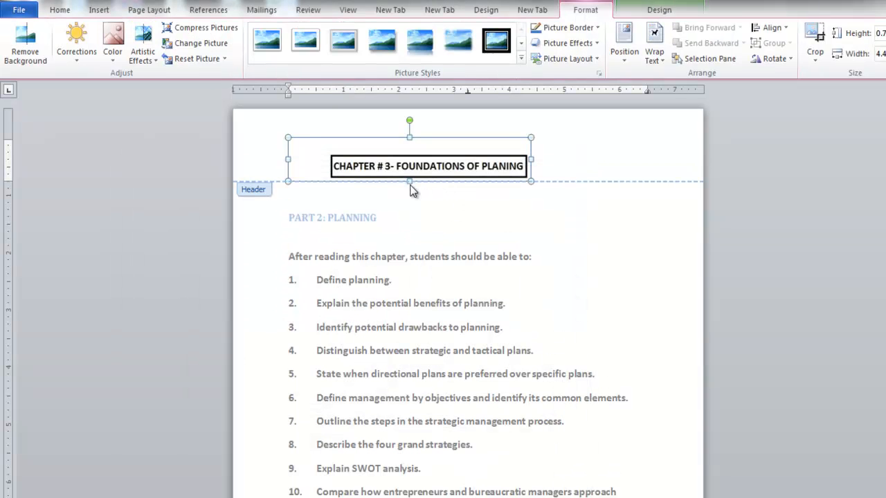
mouse_move(526, 190)
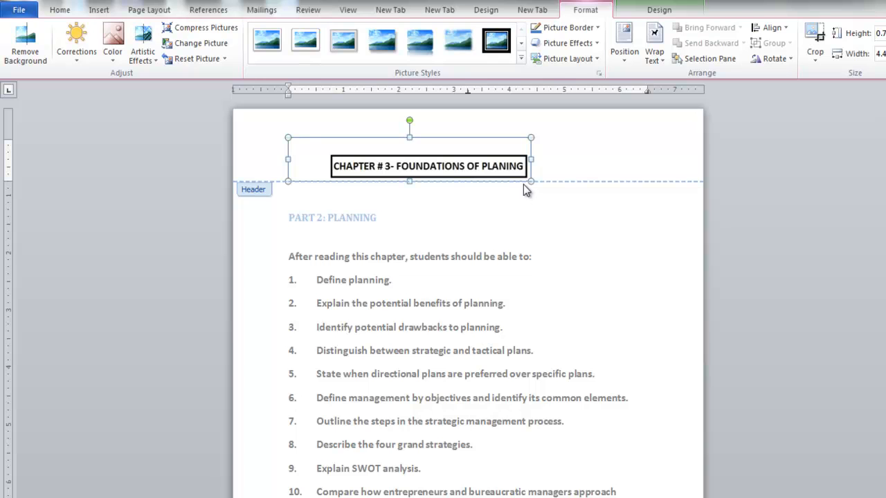